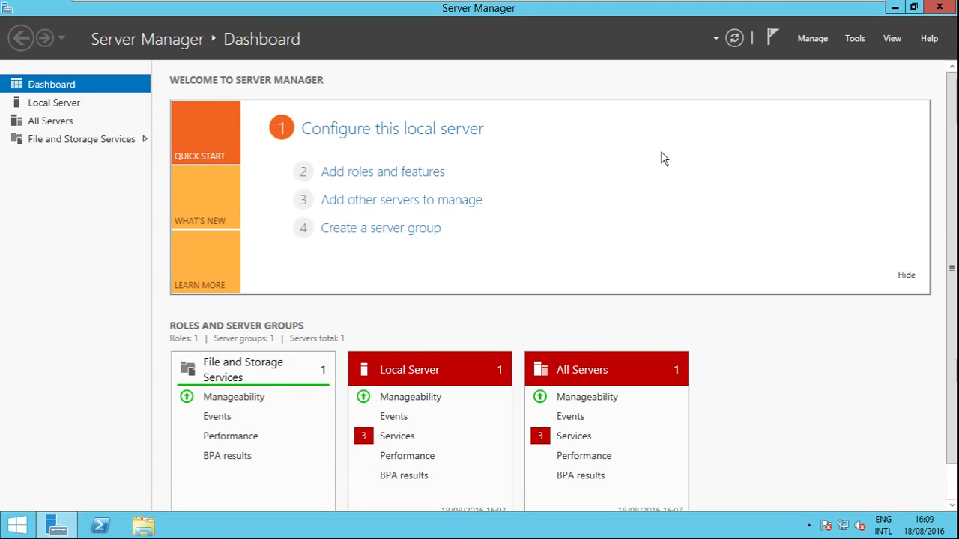
mouse_move(210, 126)
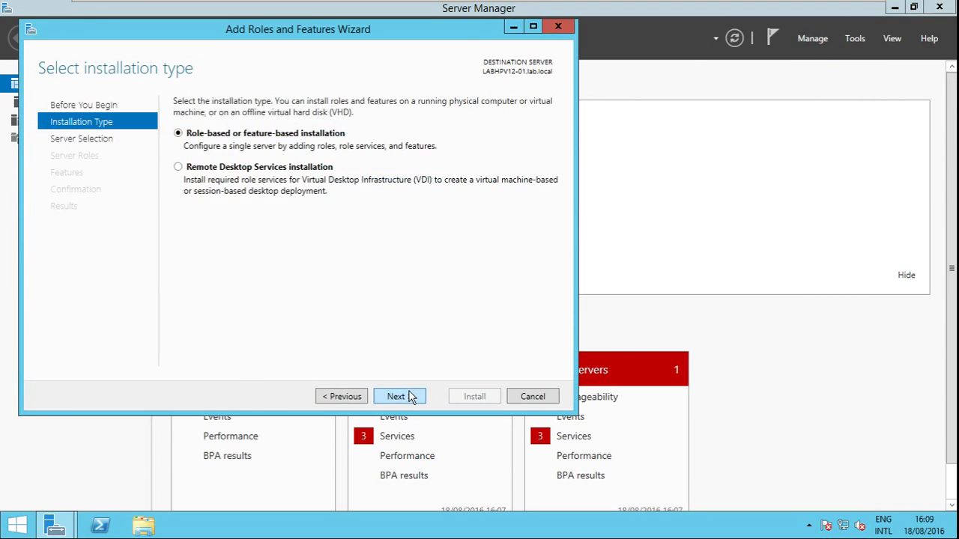
Step: Attempt to add the Hyper-V role and dismiss the 'hypervisor is already running' validation error
click(398, 396)
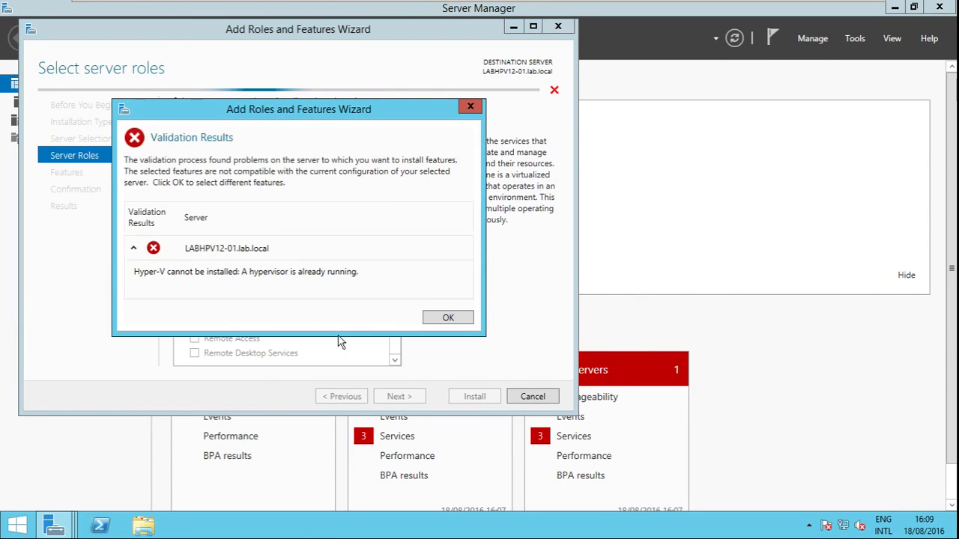
mouse_move(202, 281)
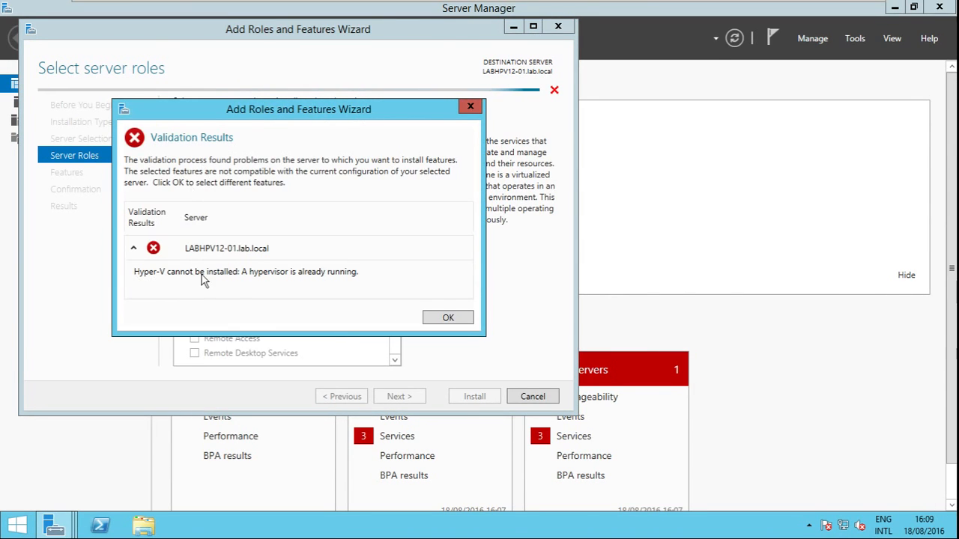
mouse_move(321, 272)
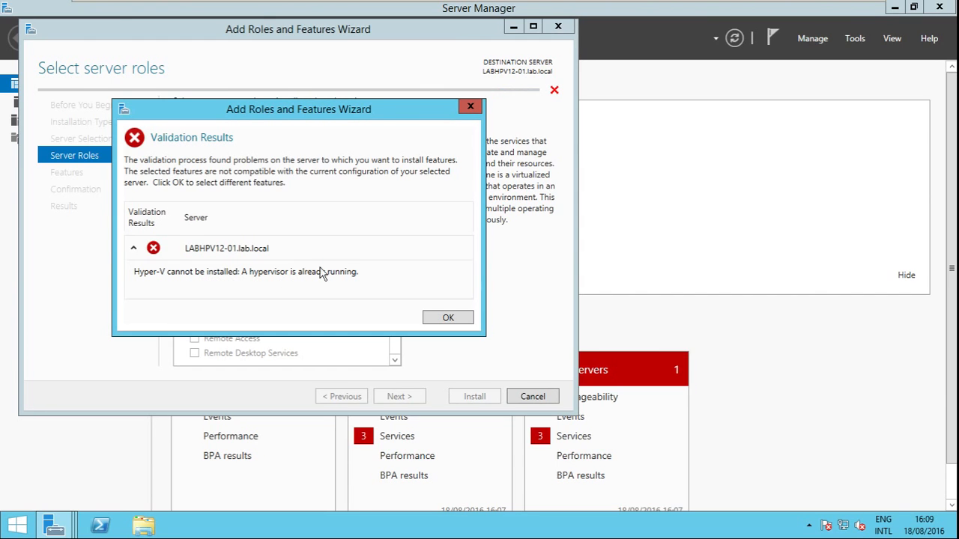
click(446, 318)
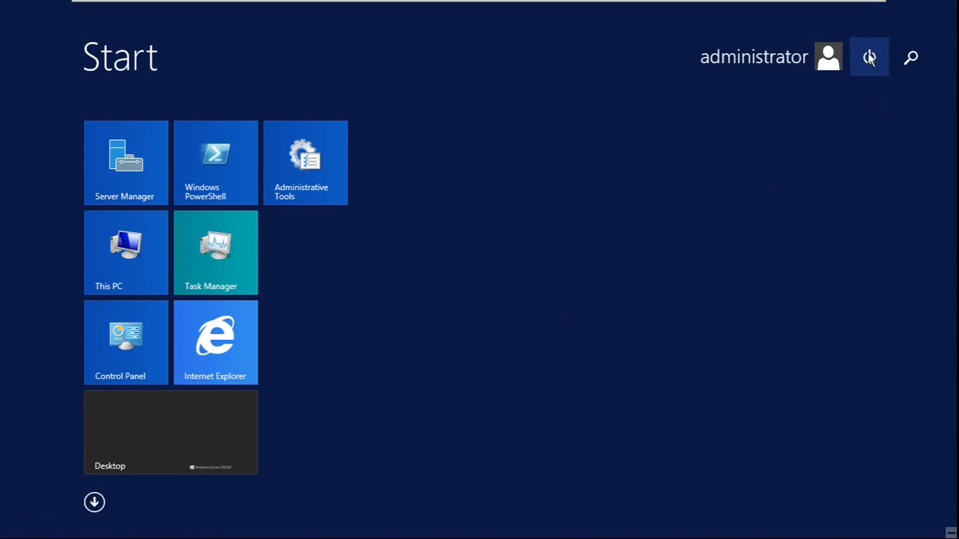
Step: Shut down the server with Other (Unplanned) as the reason
click(869, 57)
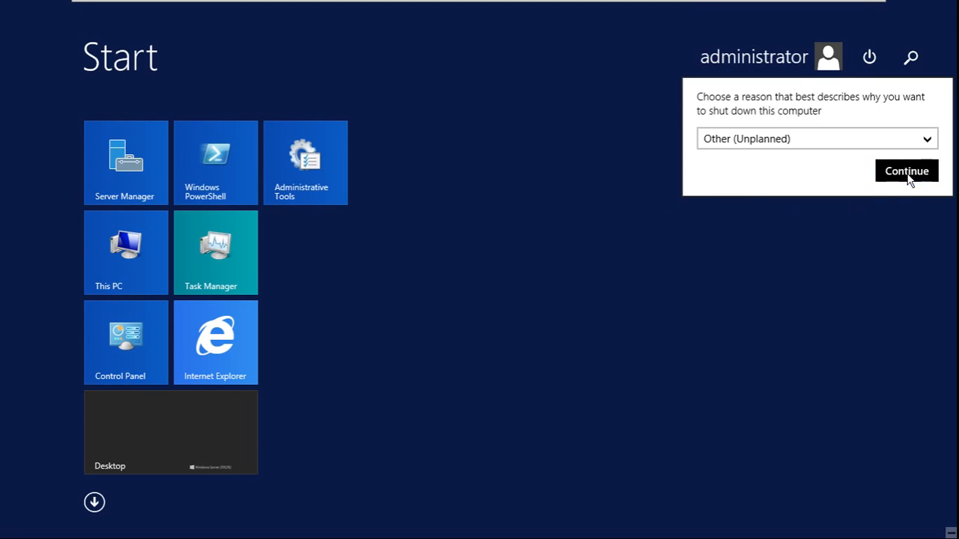
click(906, 171)
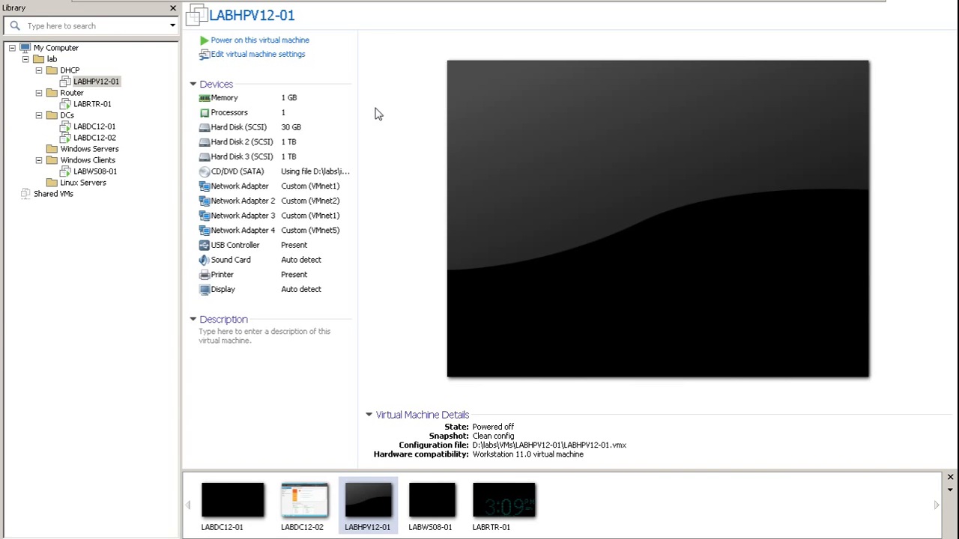
mouse_move(587, 198)
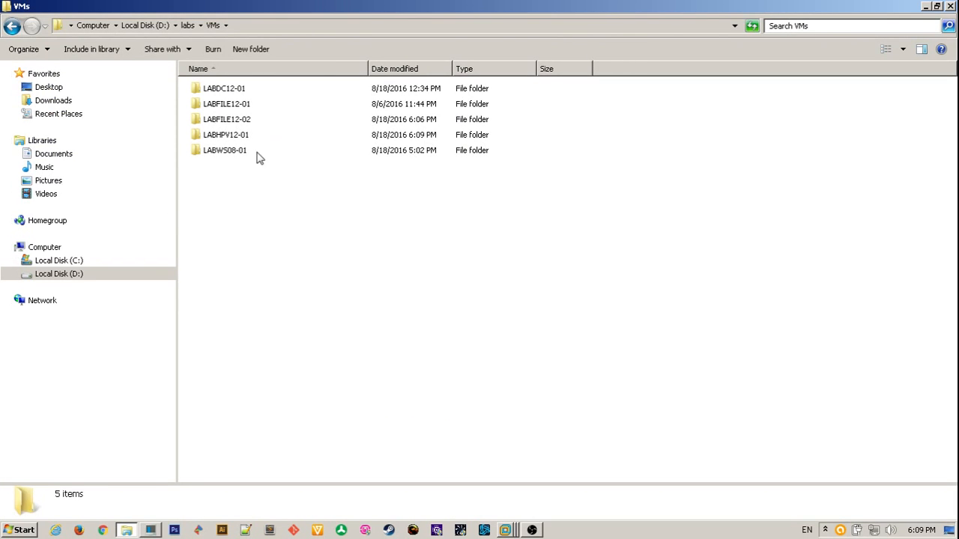
Step: Open the LABHPV12-01 virtual machine folder under D:\labs\VMs
double_click(225, 135)
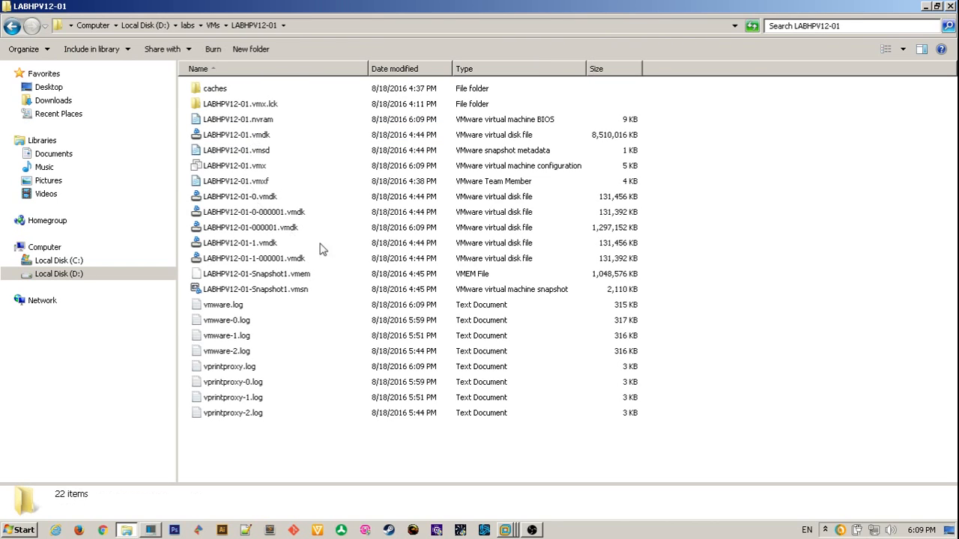
mouse_move(713, 154)
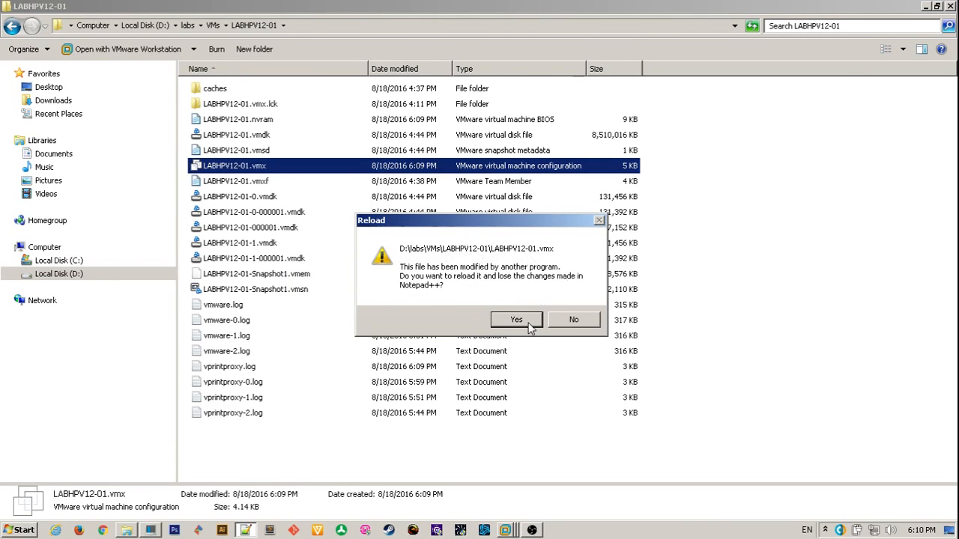
Step: Append hypervisor.cpuid.v0 = "FALSE" and mce.enable = "TRUE" to the end of LABHPV12-01.vmx
click(516, 321)
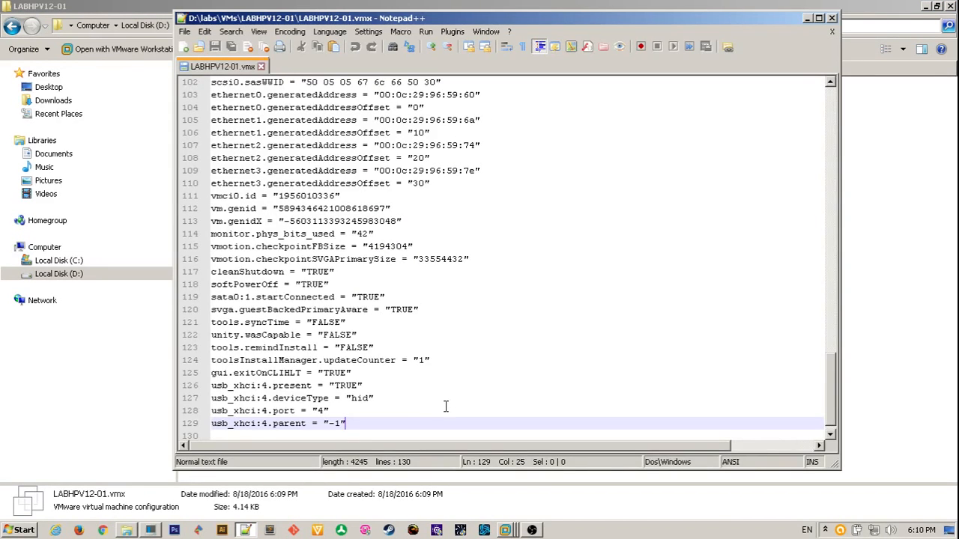
scroll(down, 3)
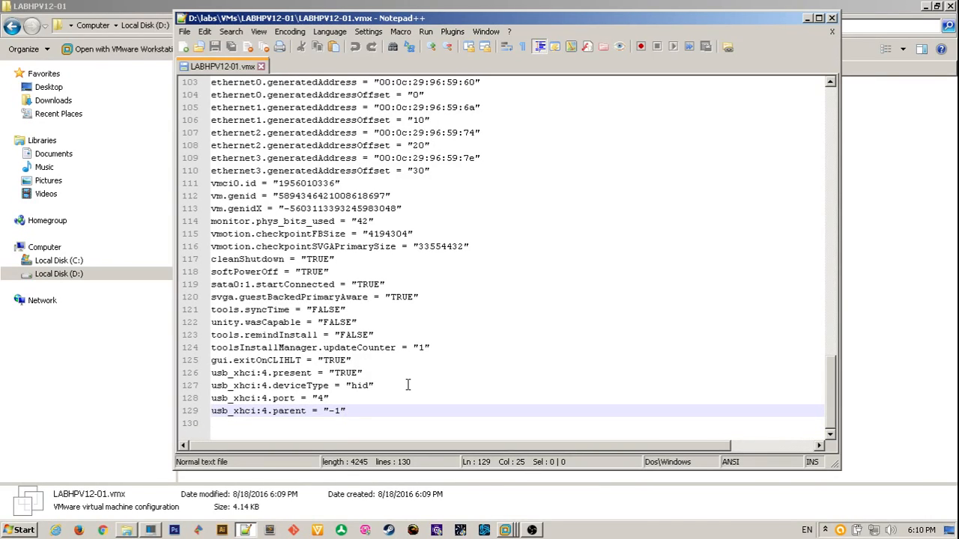
text(h)
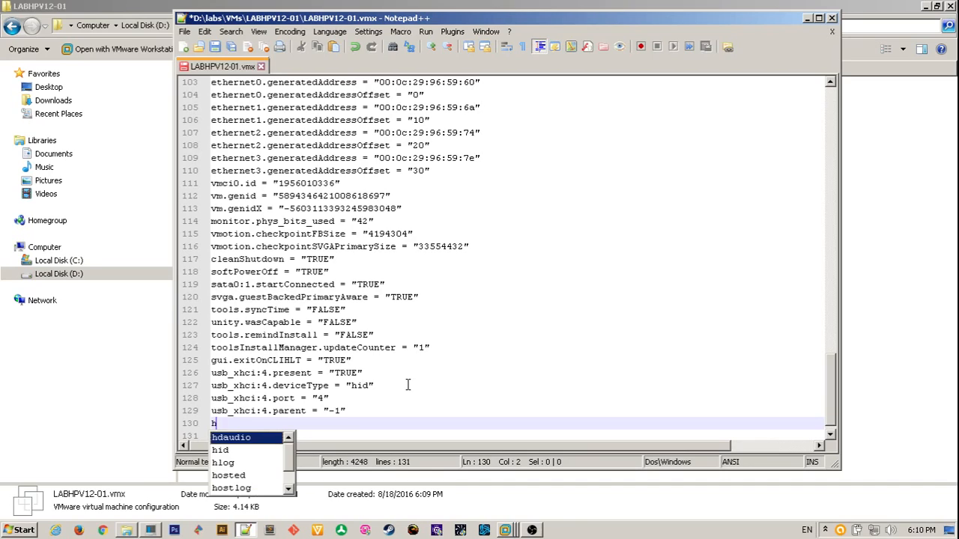
text(ypervisor.)
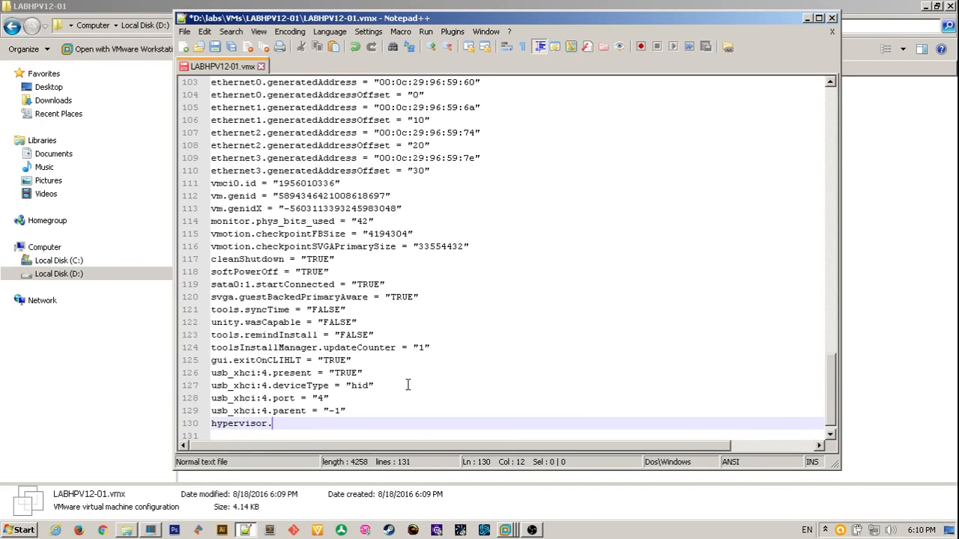
text(cpui)
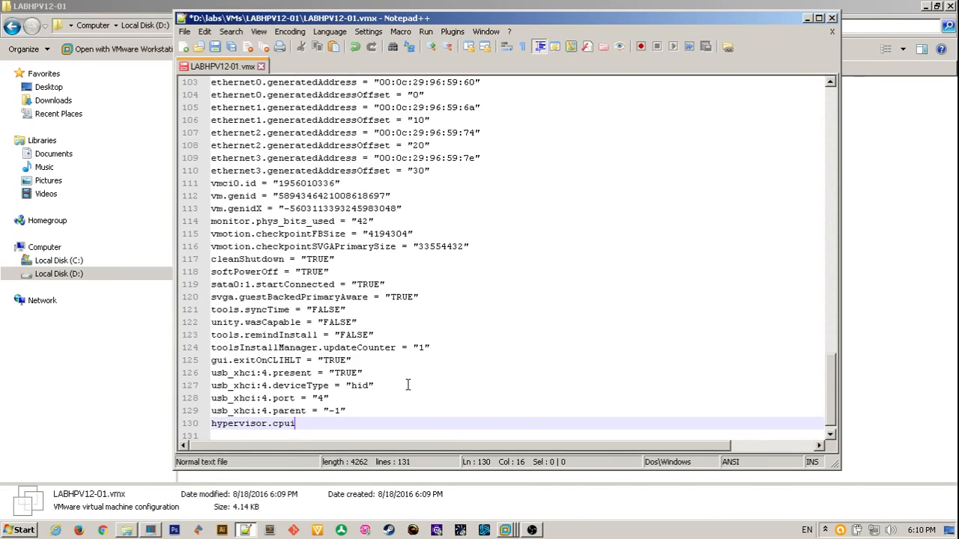
text(d.v0)
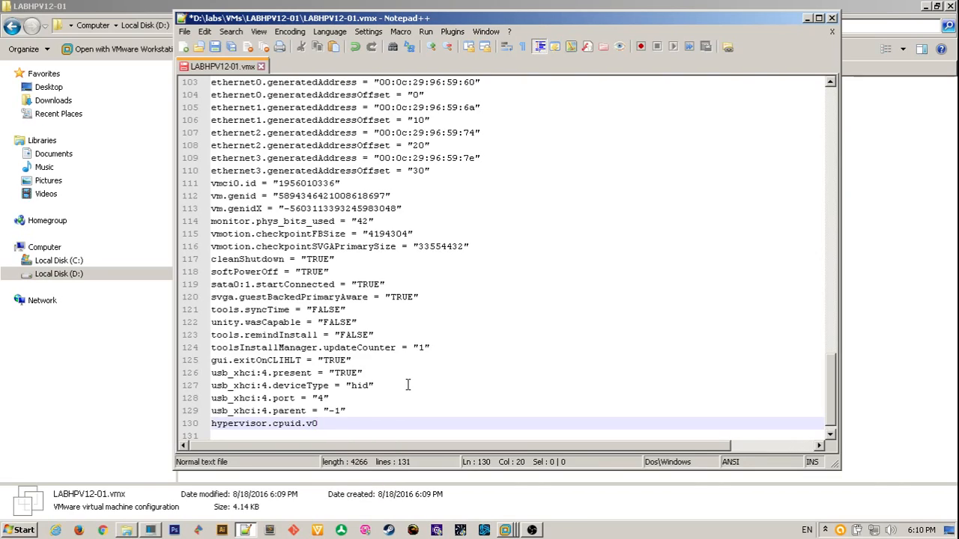
text(= "FALSE)
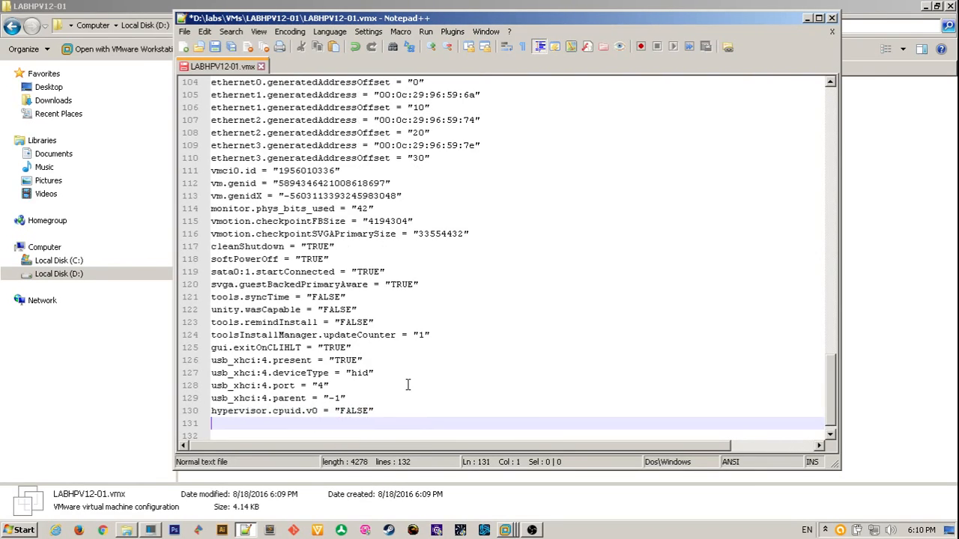
text(mce.)
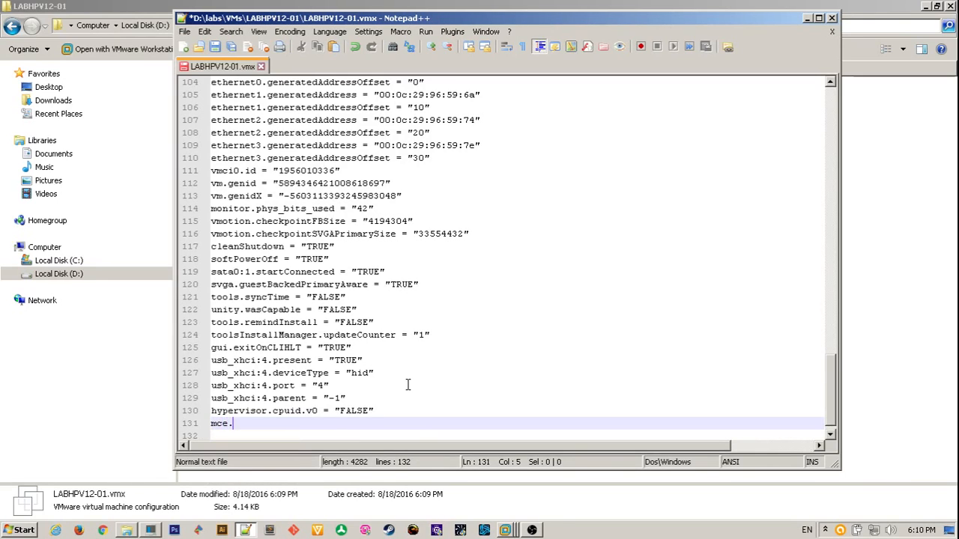
text(enable =)
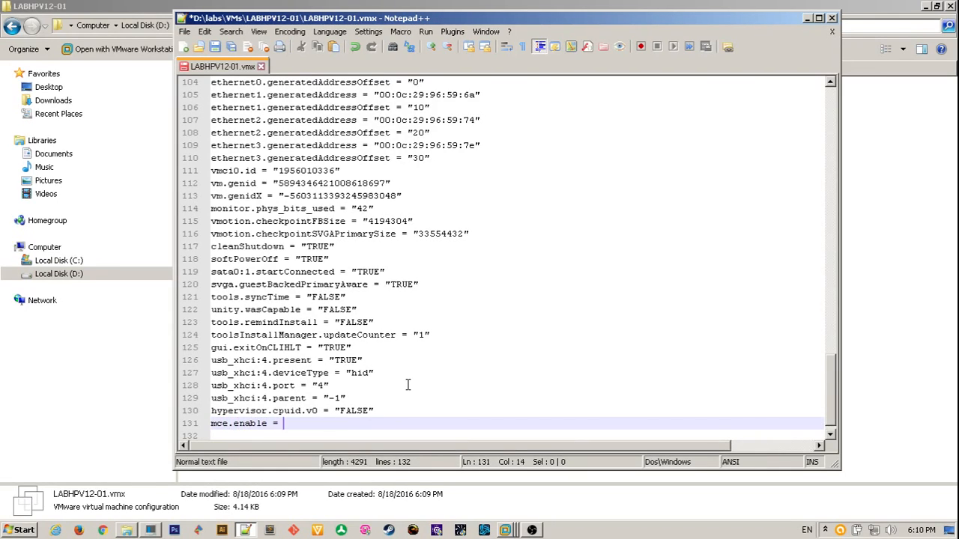
text("TRUE")
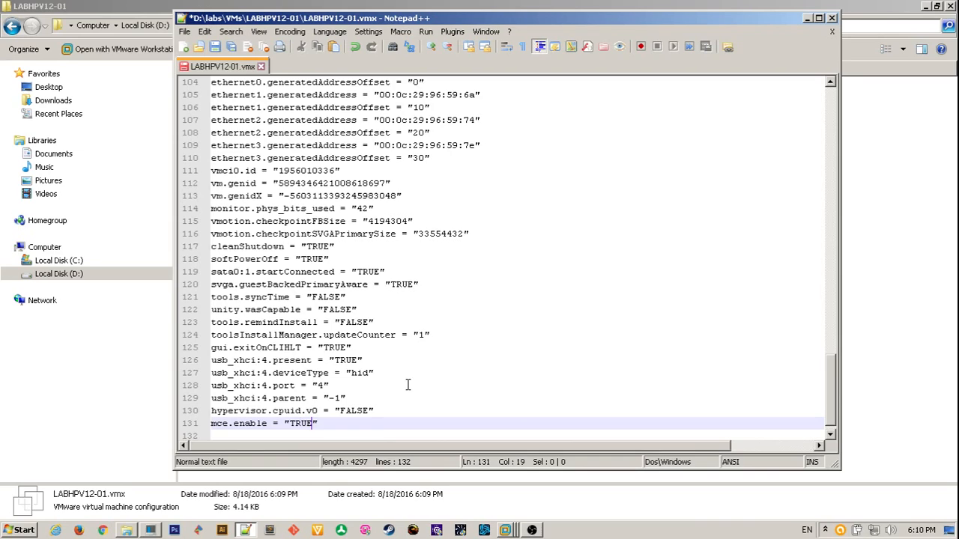
key(Return)
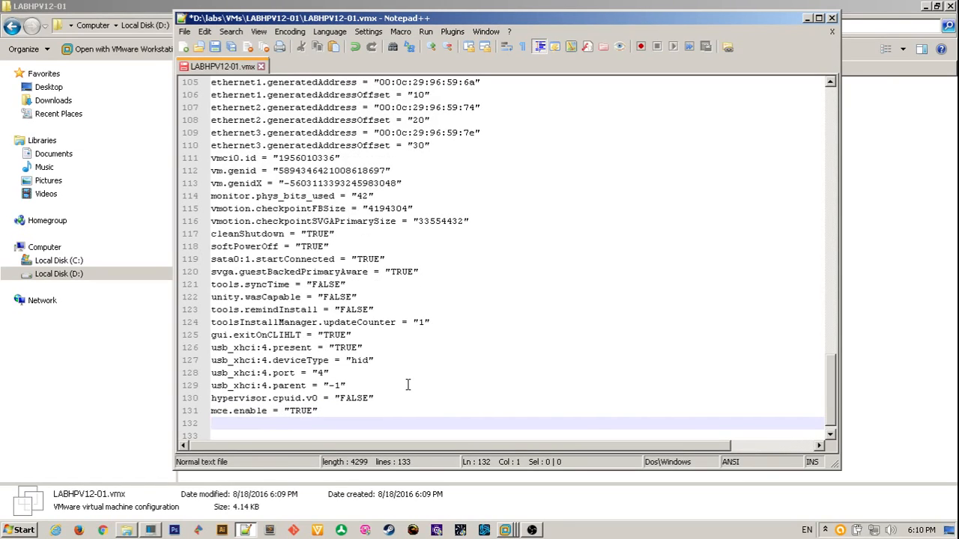
text(vhu.e)
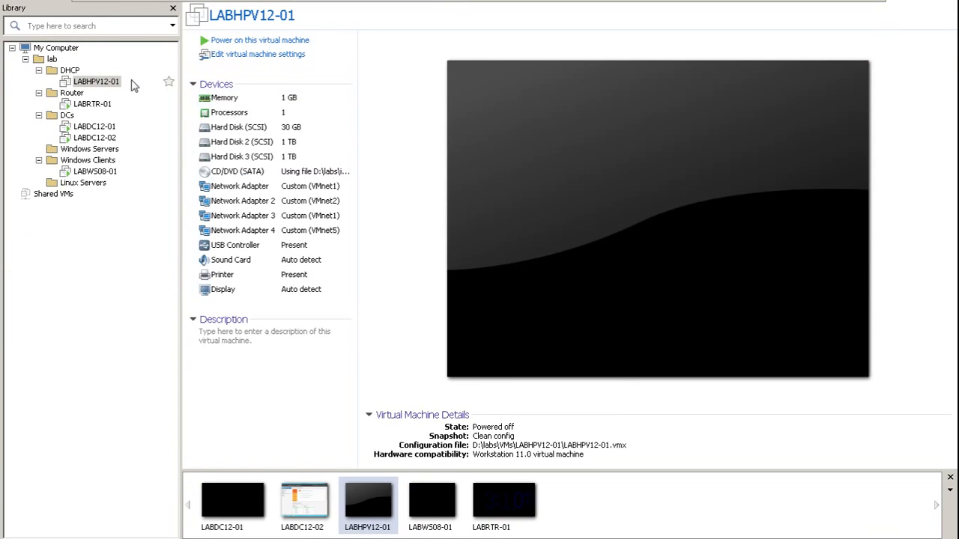
Step: In LABHPV12-01's processor settings, enable Virtualize Intel VT-x/EPT or AMD-V/RVI and CPU performance counters
right_click(96, 80)
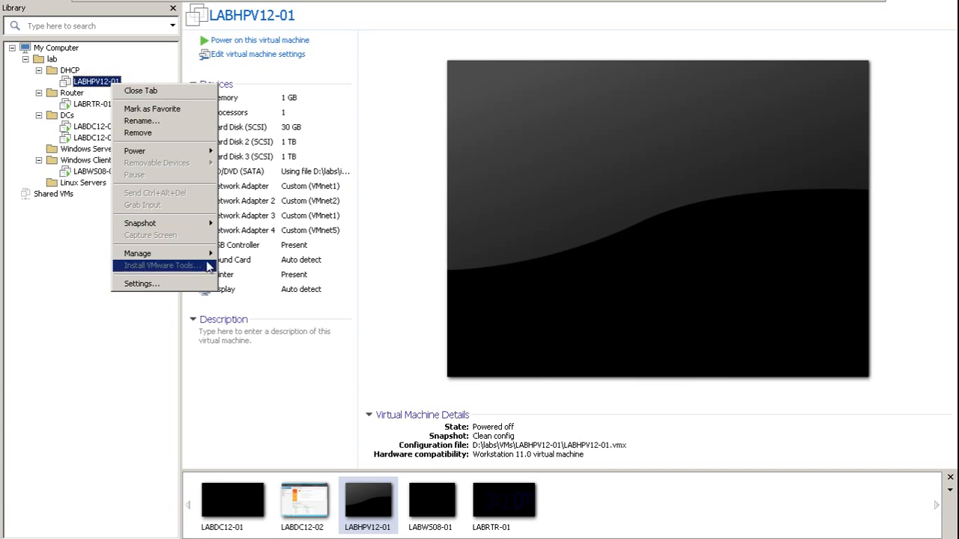
click(141, 283)
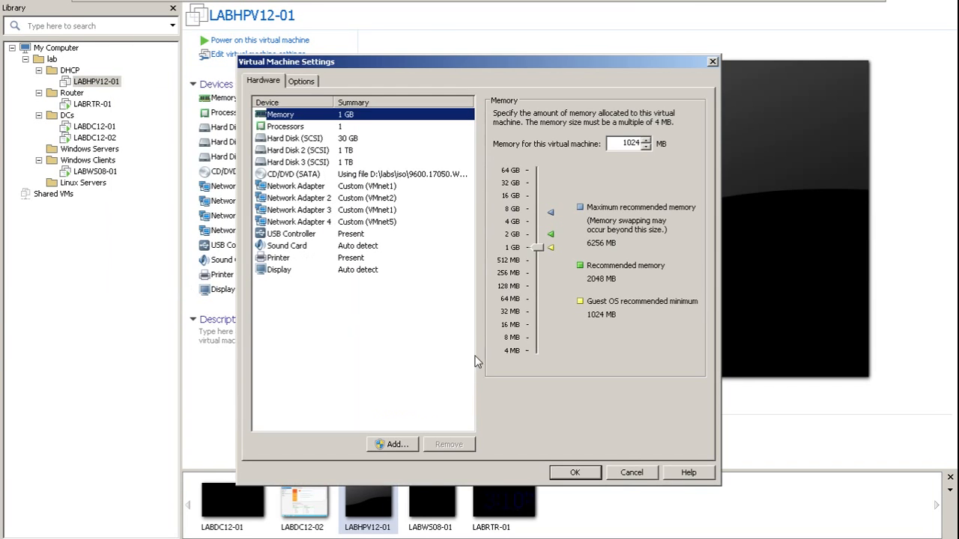
mouse_move(291, 128)
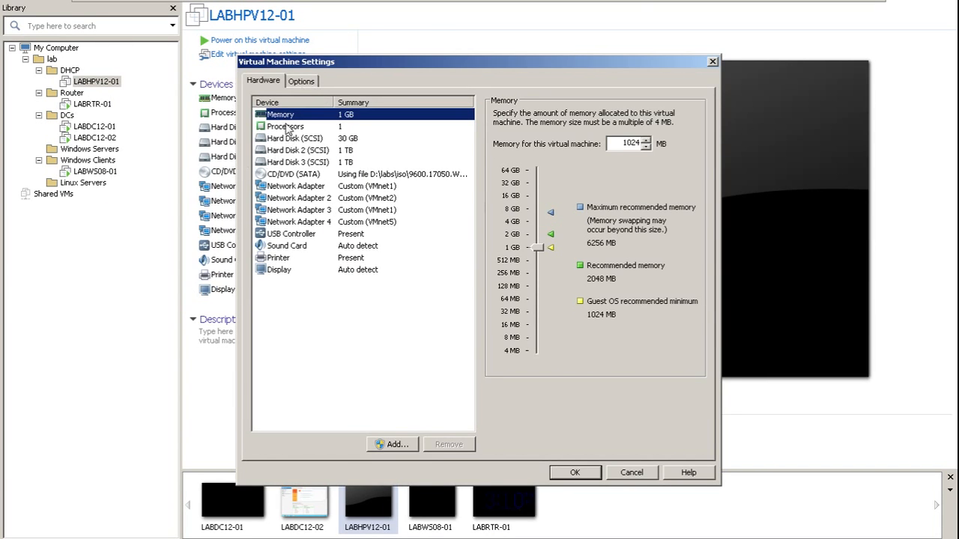
click(285, 126)
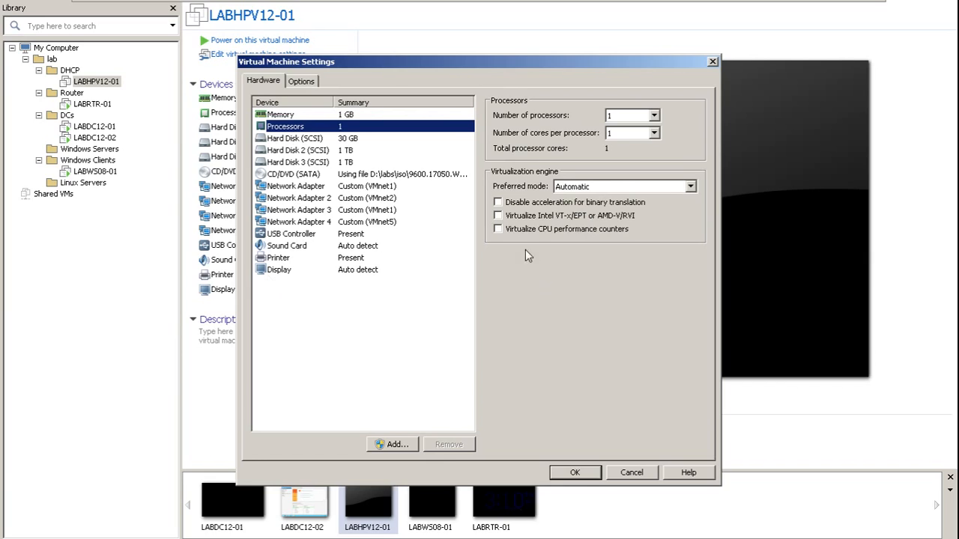
mouse_move(511, 226)
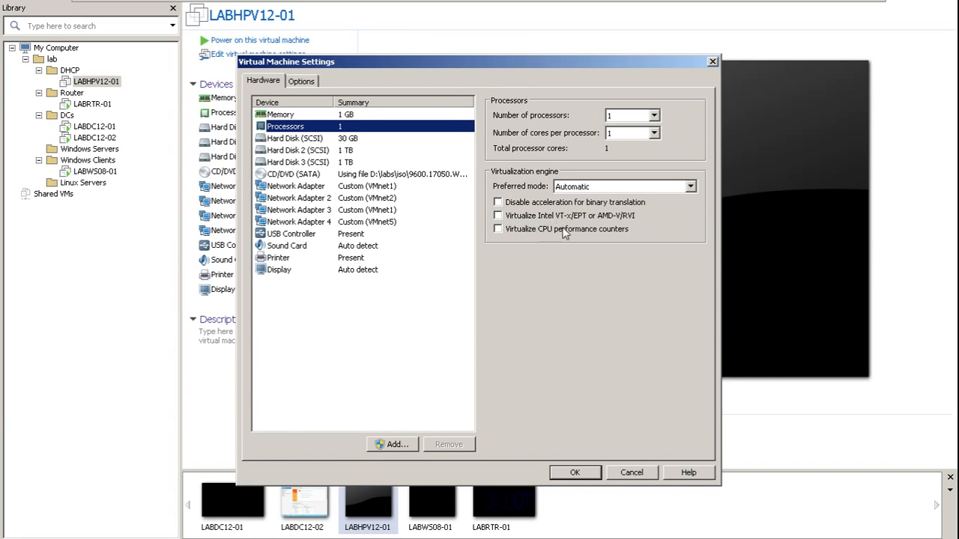
click(497, 228)
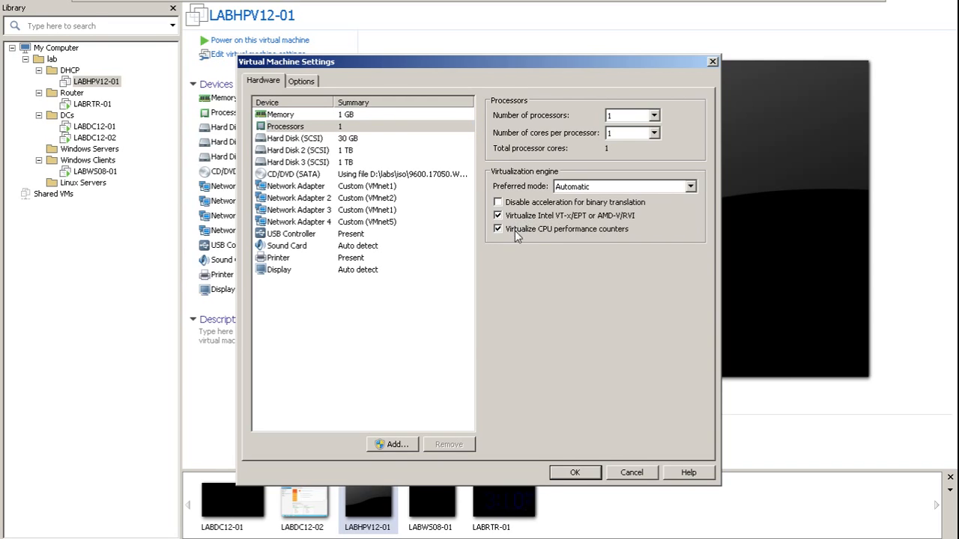
click(575, 472)
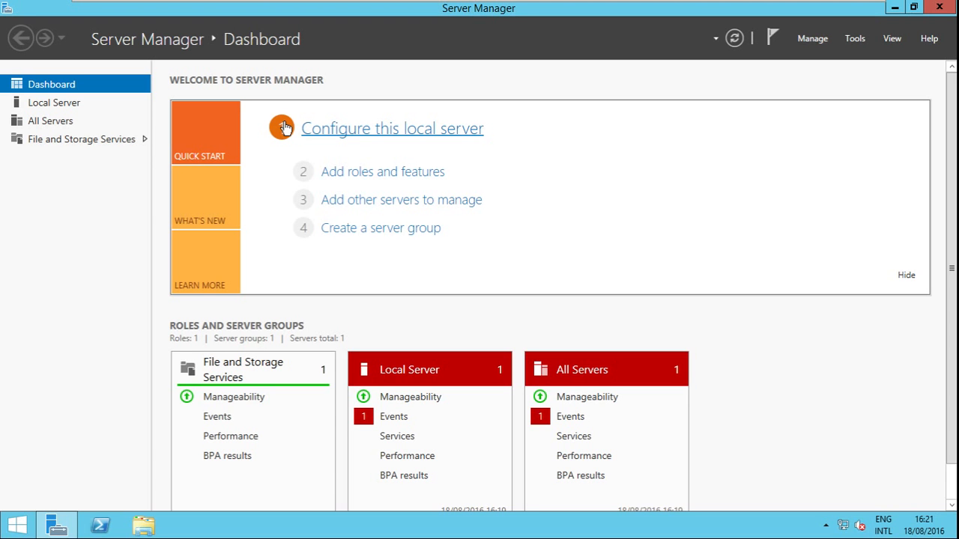
mouse_move(824, 156)
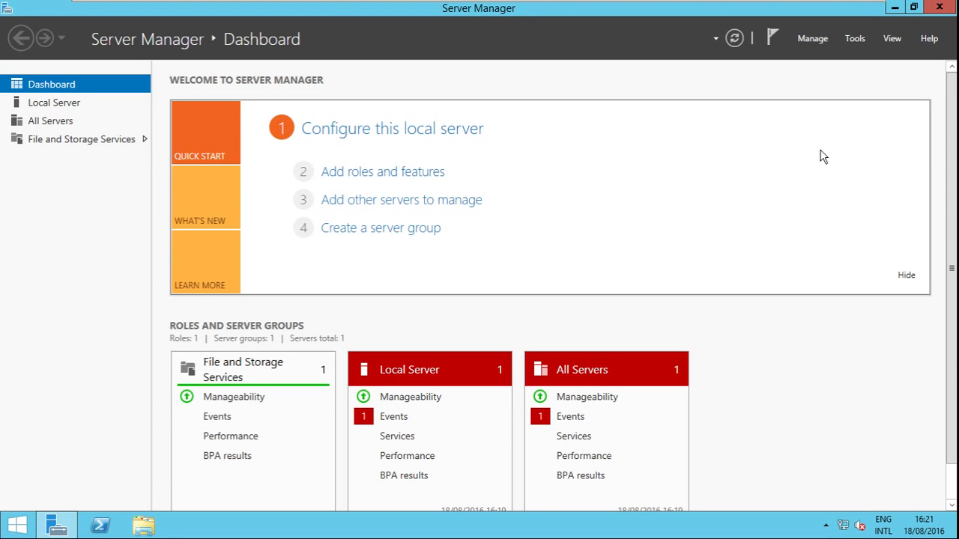
Step: Start the Add Roles and Features wizard and select Hyper-V with its management tools
click(382, 171)
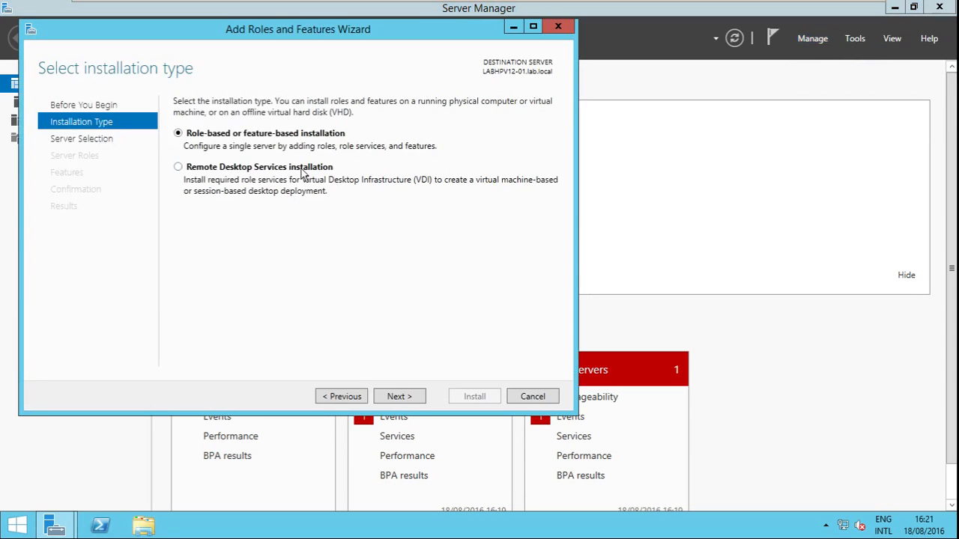
click(399, 395)
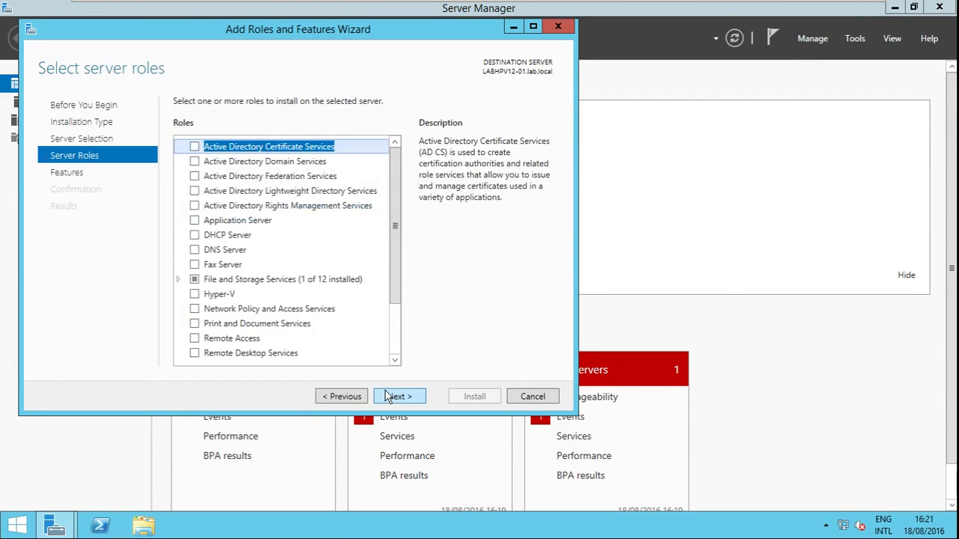
click(194, 294)
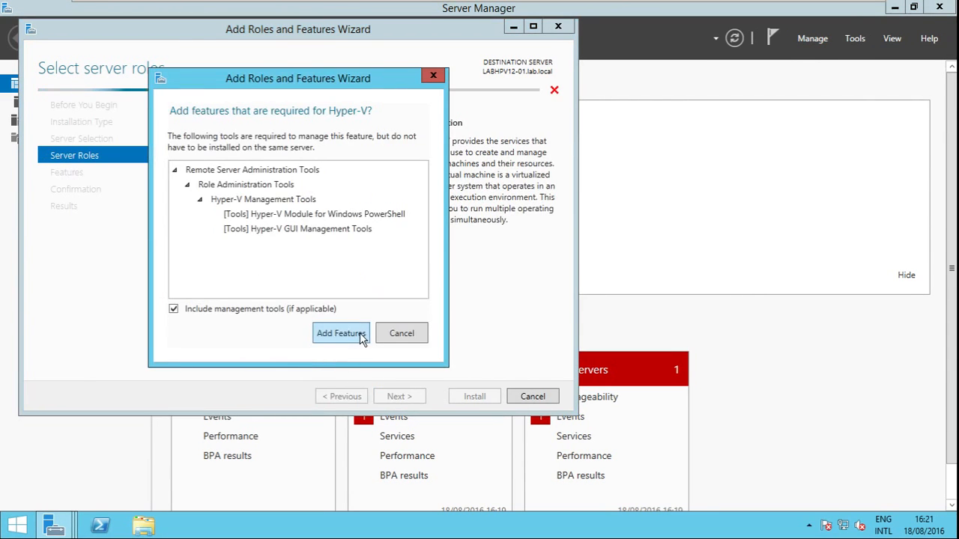
click(342, 333)
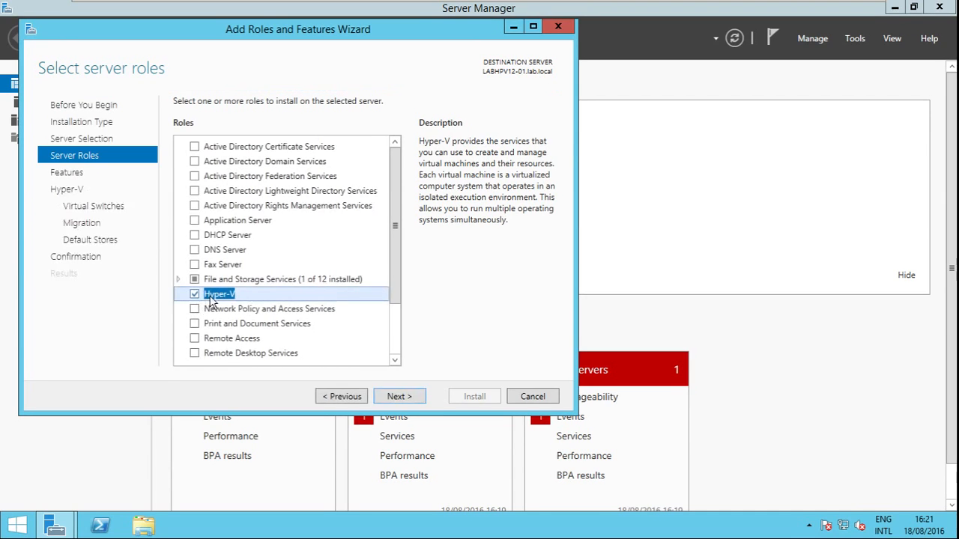
mouse_move(302, 331)
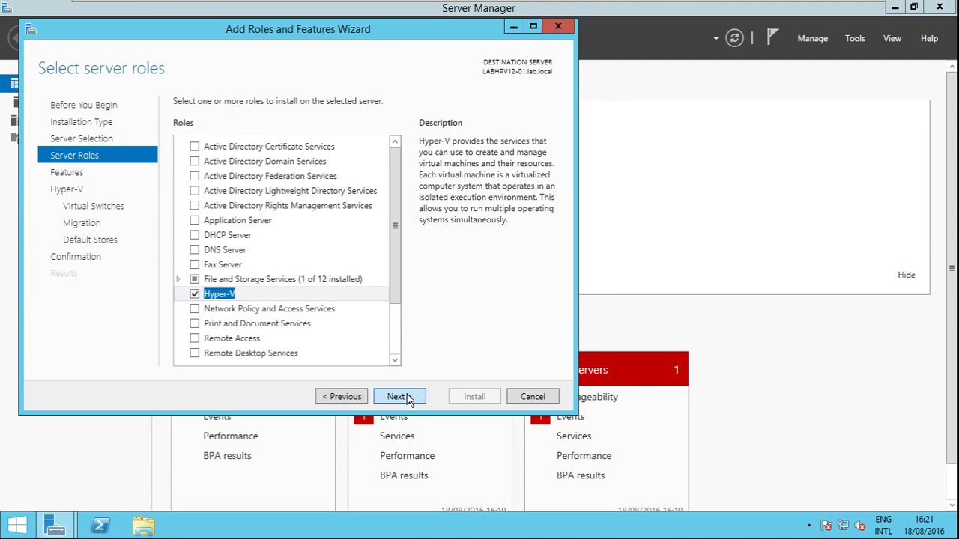
Step: Accept the Virtual Switches and Migration defaults and begin installing Hyper-V
click(398, 395)
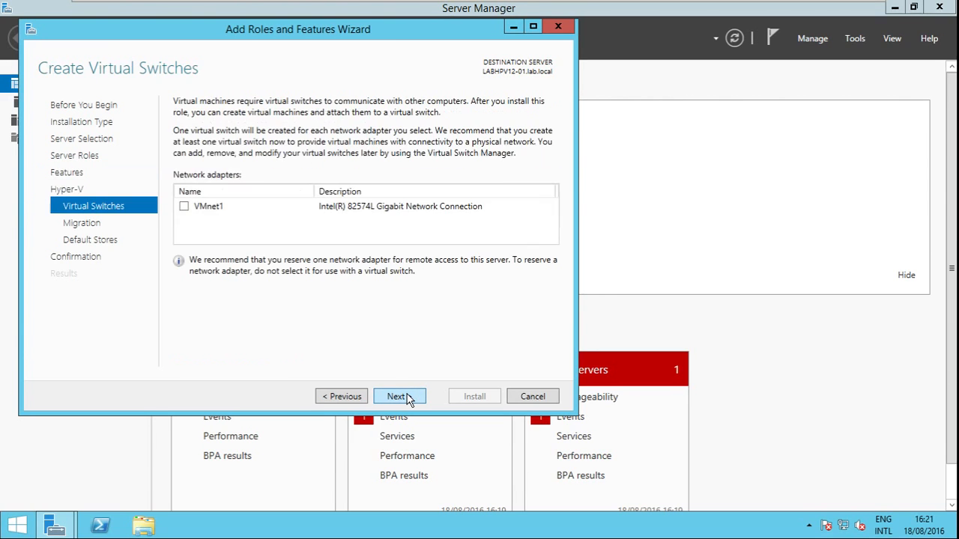
click(399, 395)
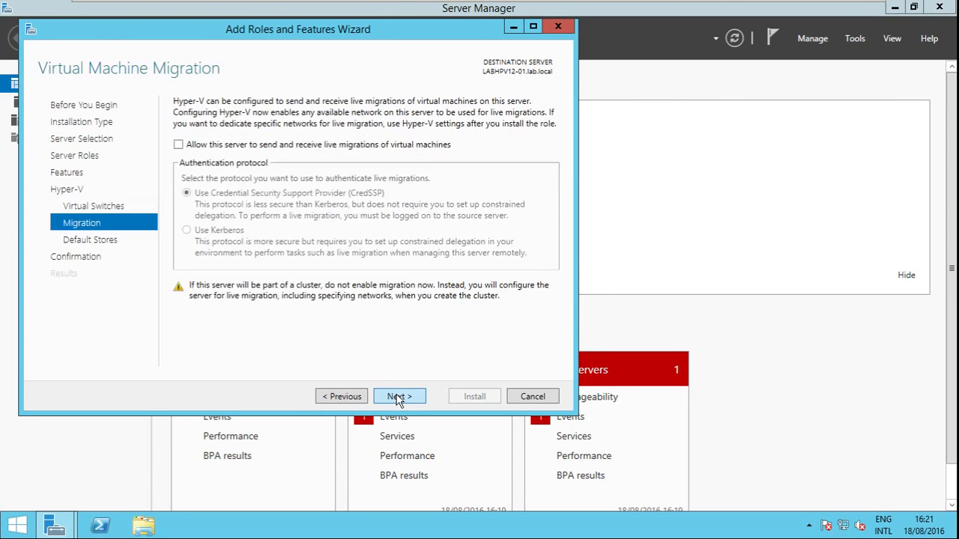
click(399, 395)
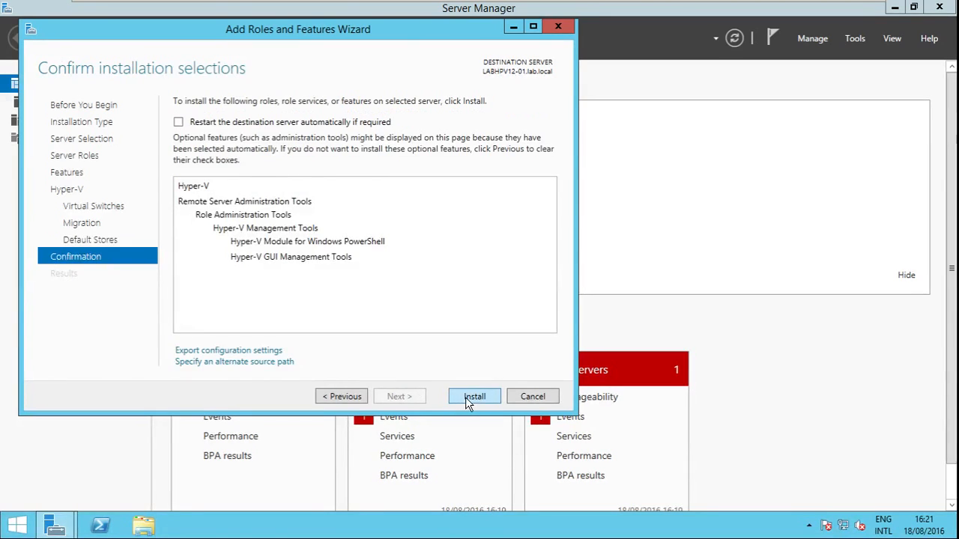
click(474, 396)
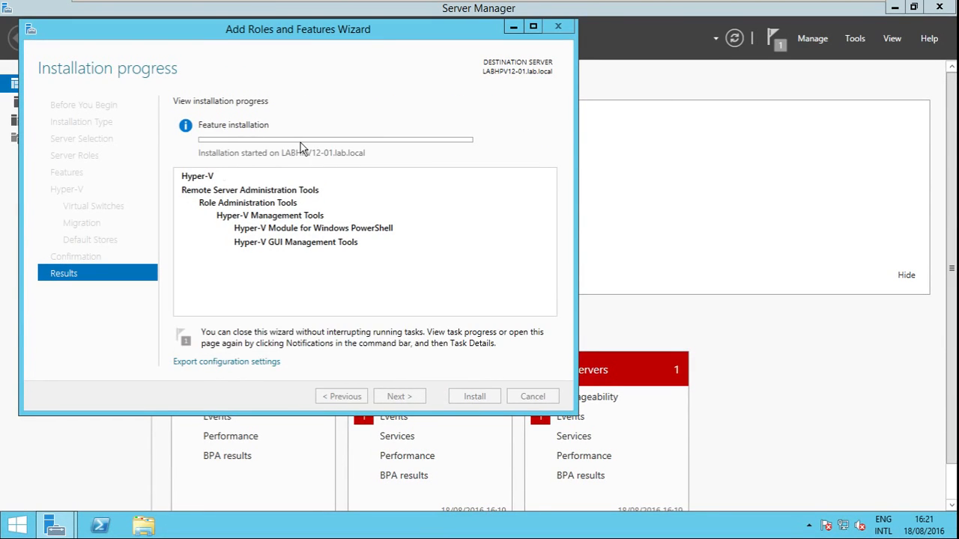
mouse_move(307, 147)
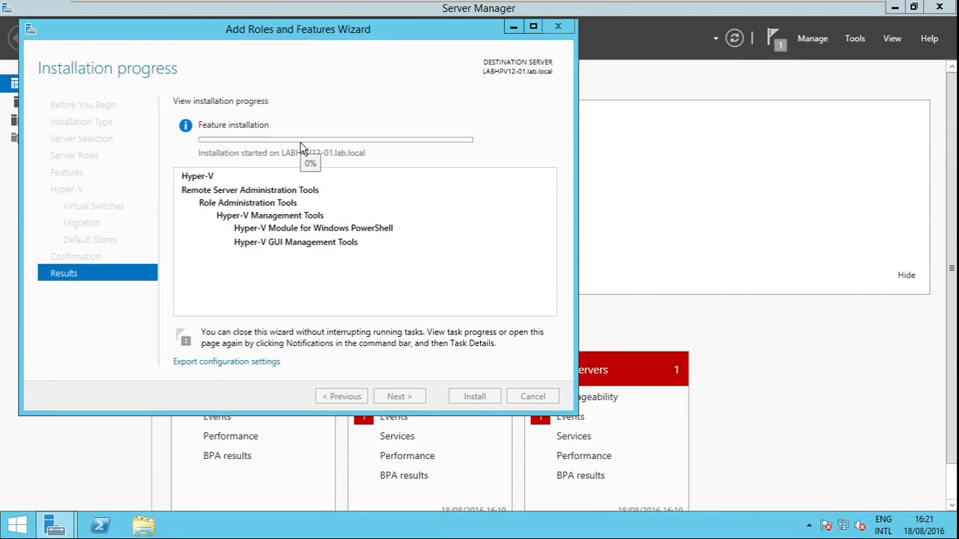